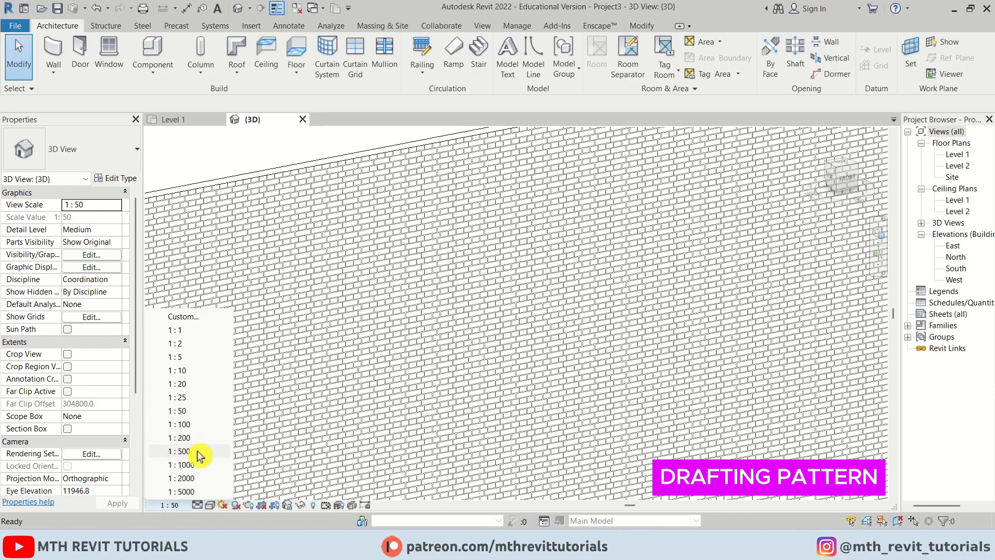
Step: Start a new surface pattern for the 00 - Brick Wall material's graphics
click(178, 451)
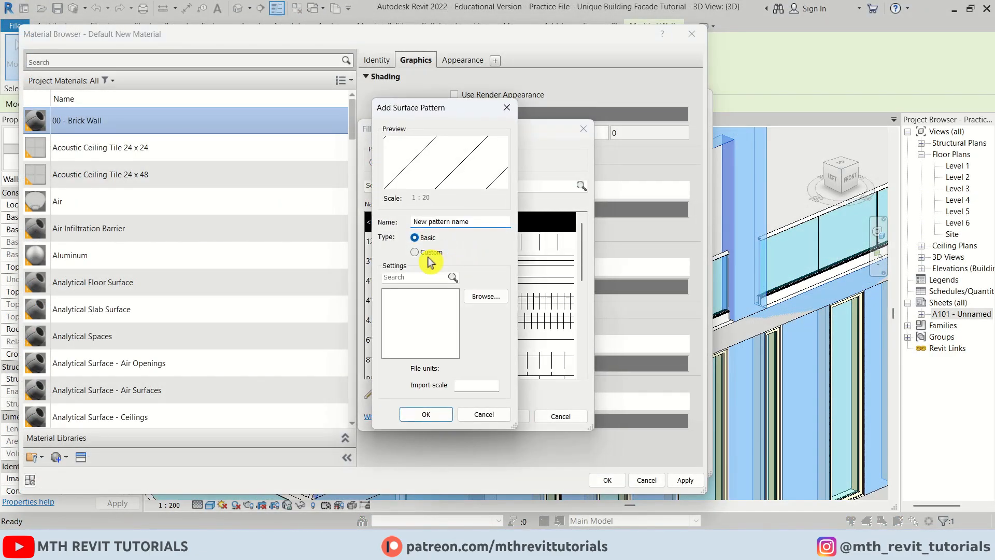
Step: Choose the Custom pattern type, revealing that no Model type patterns exist
click(416, 252)
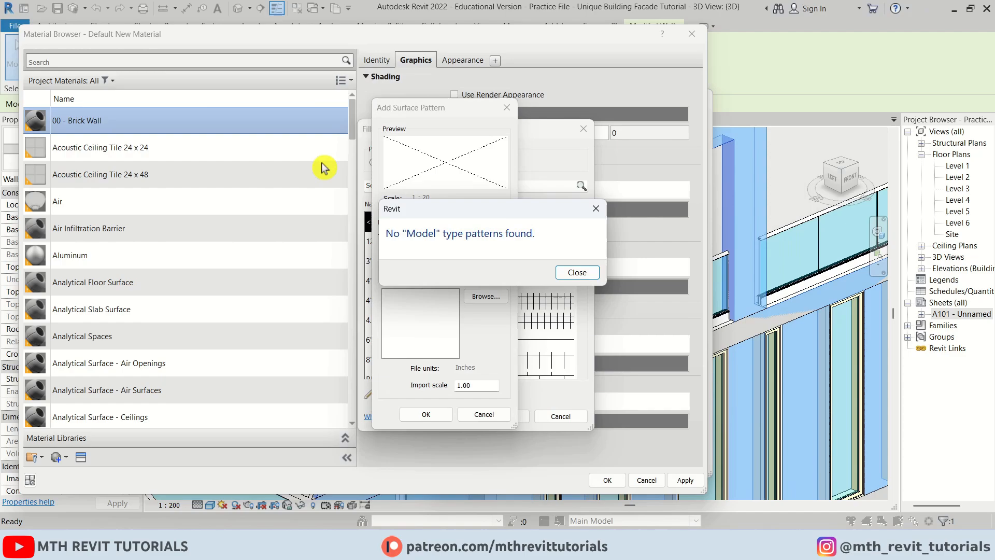
mouse_move(477, 252)
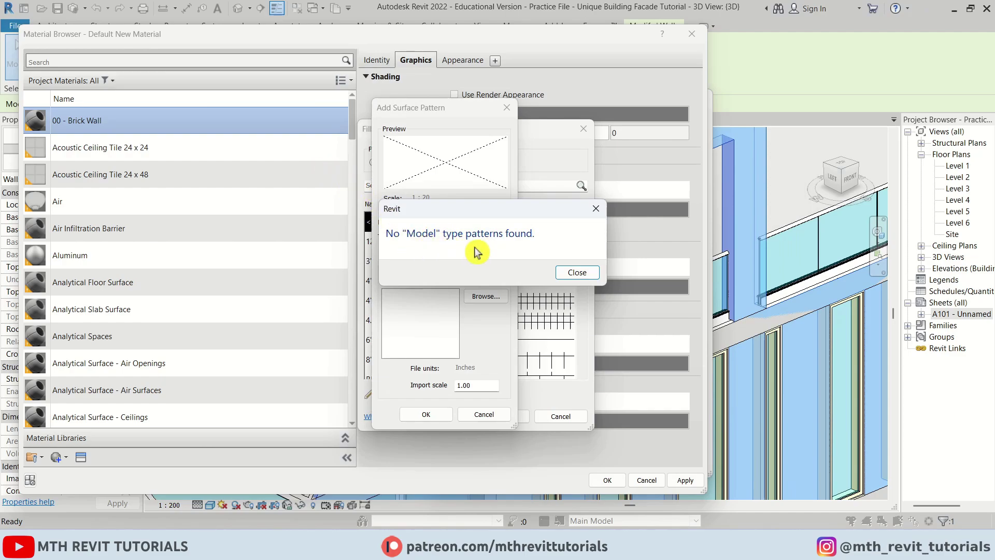
mouse_move(494, 321)
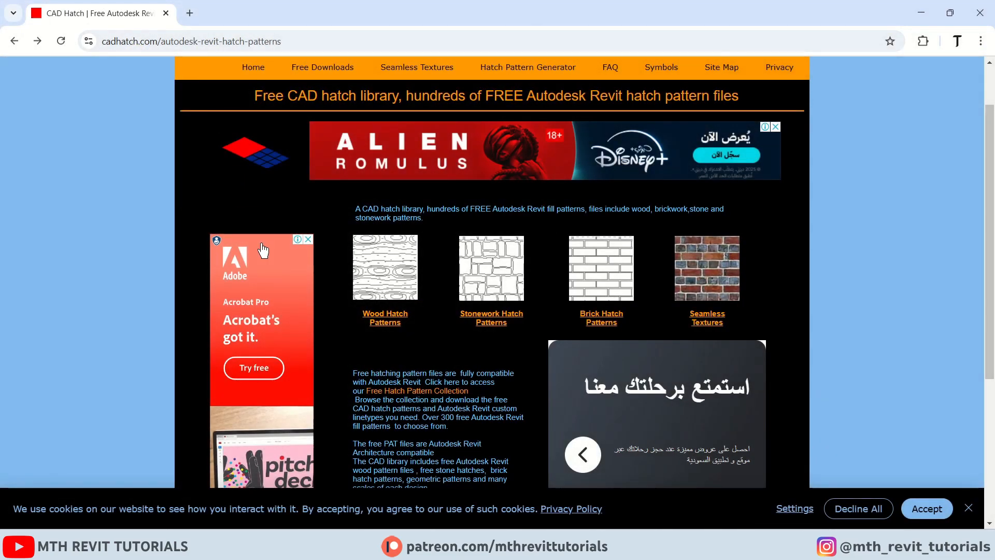
Step: Download HBENGLET from CADhatch's Brick Hatch Patterns and open HBENGLET.zip
click(601, 318)
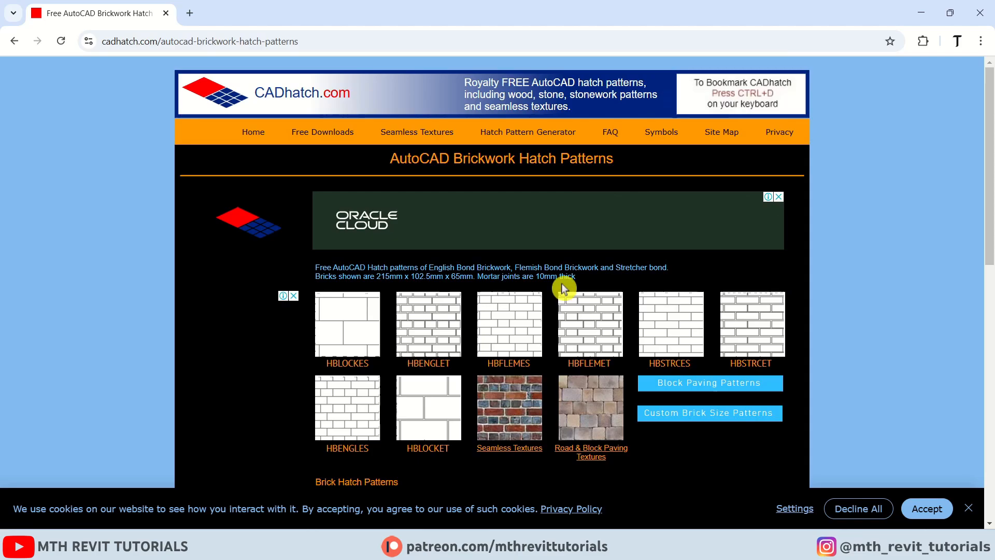
click(428, 298)
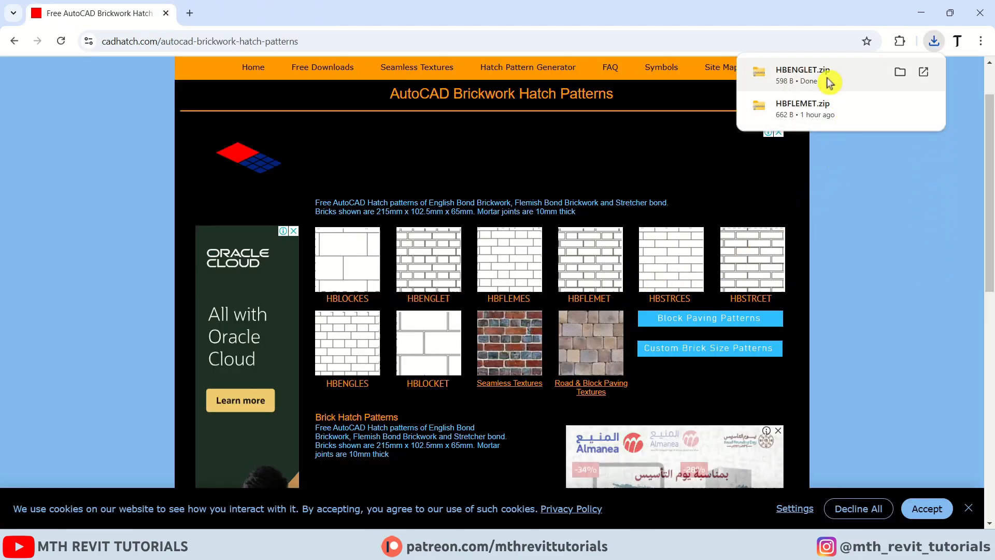
click(803, 70)
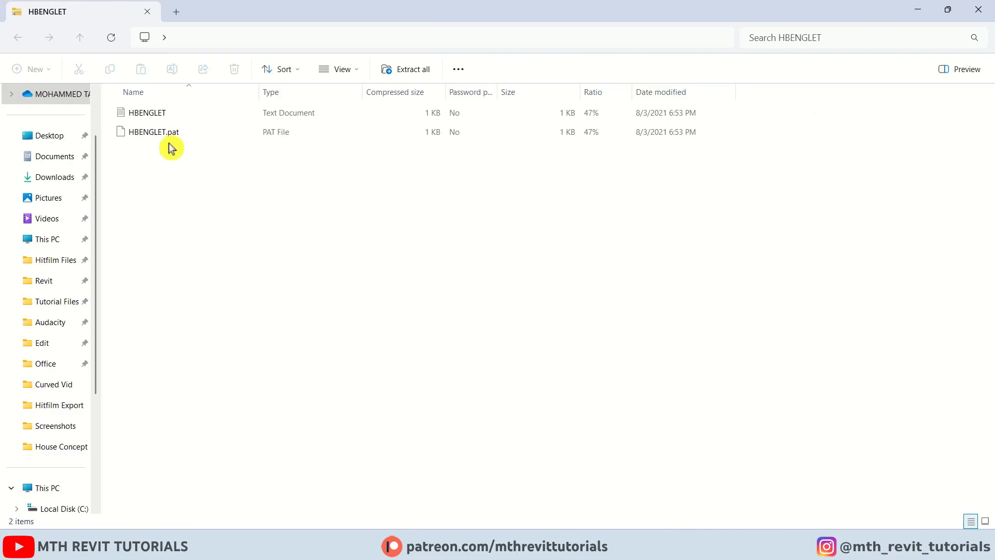
Step: Copy HBENGLET.pat into Model Pattern Tutorial and pick an app to open it
click(152, 132)
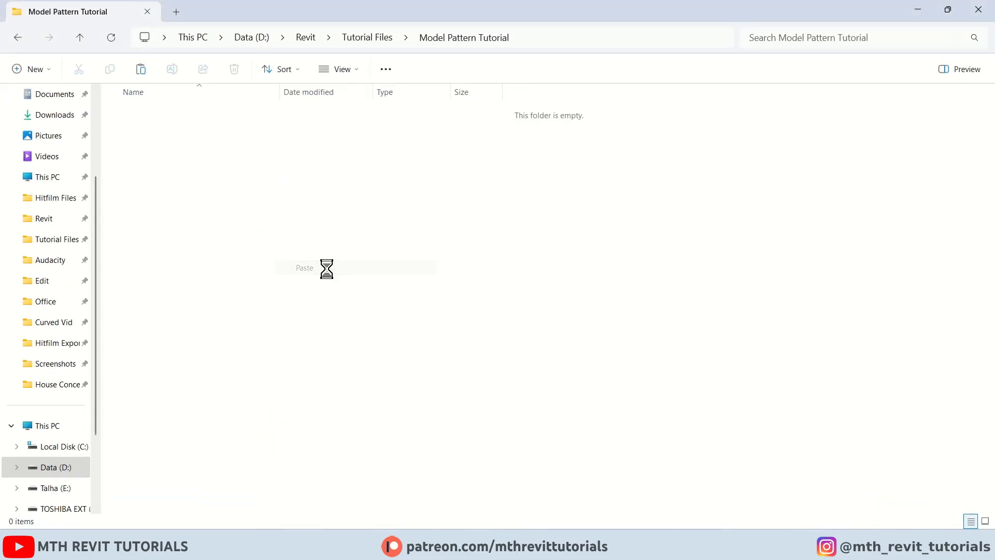
click(304, 268)
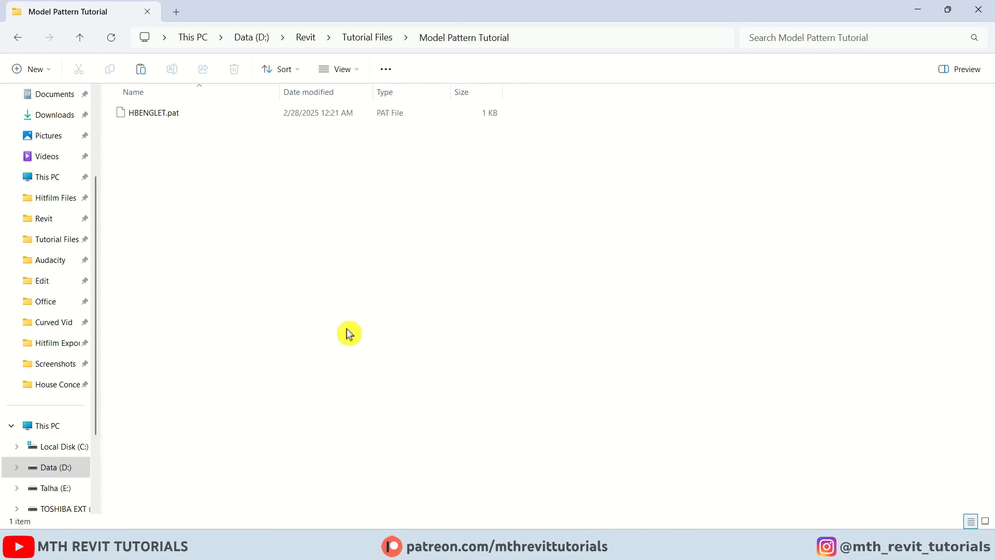
right_click(151, 113)
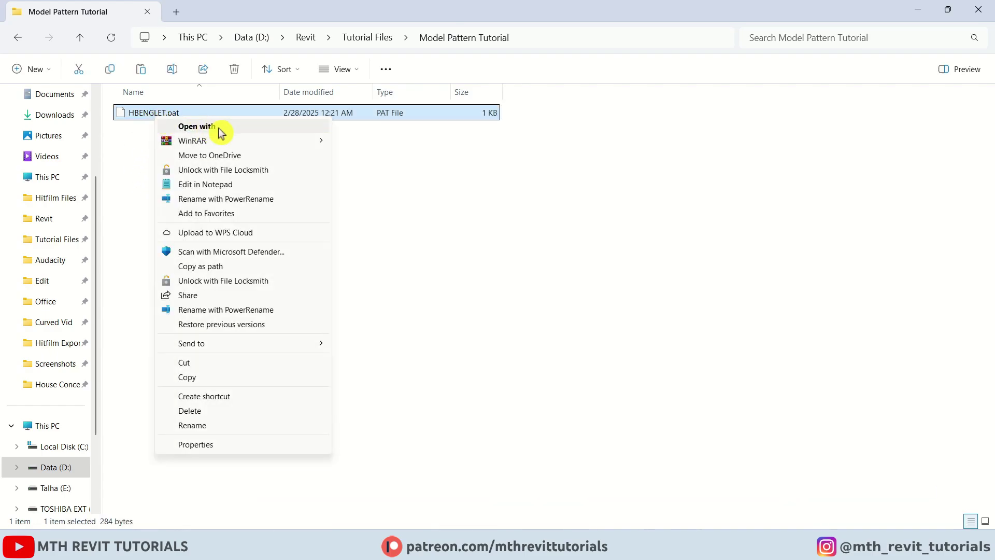
click(195, 126)
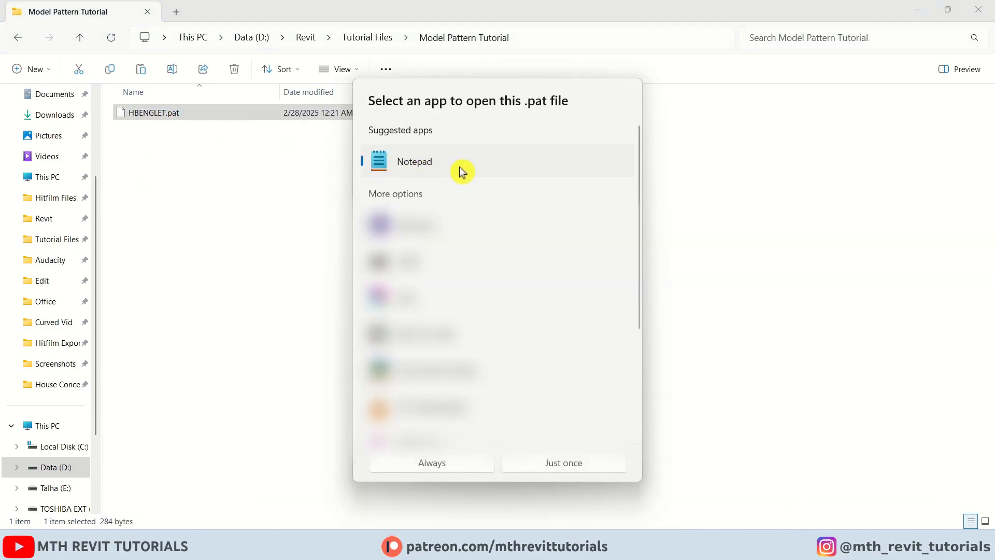
Step: In Notepad, add ;%TYPE=MODEL below the HBENGLET header and save
click(564, 462)
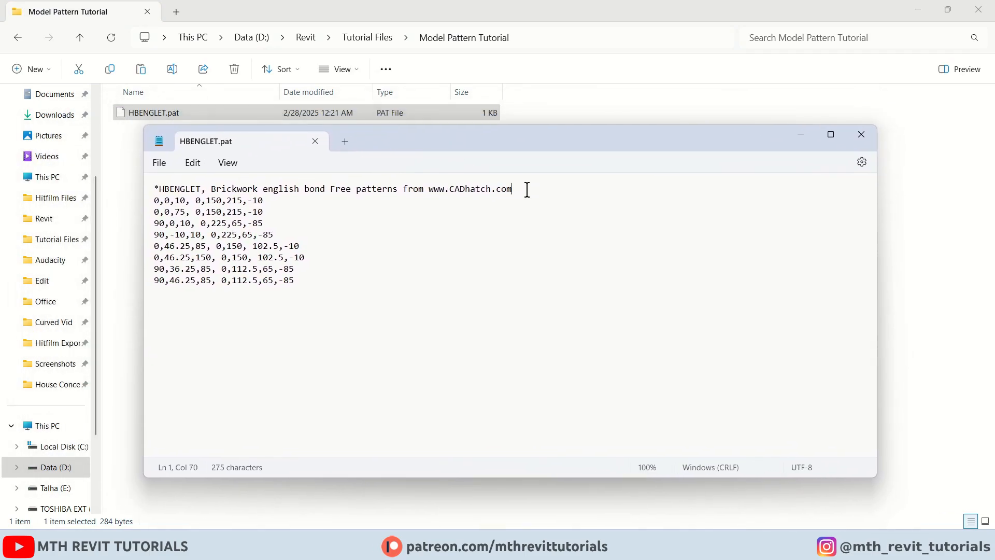
key(Enter)
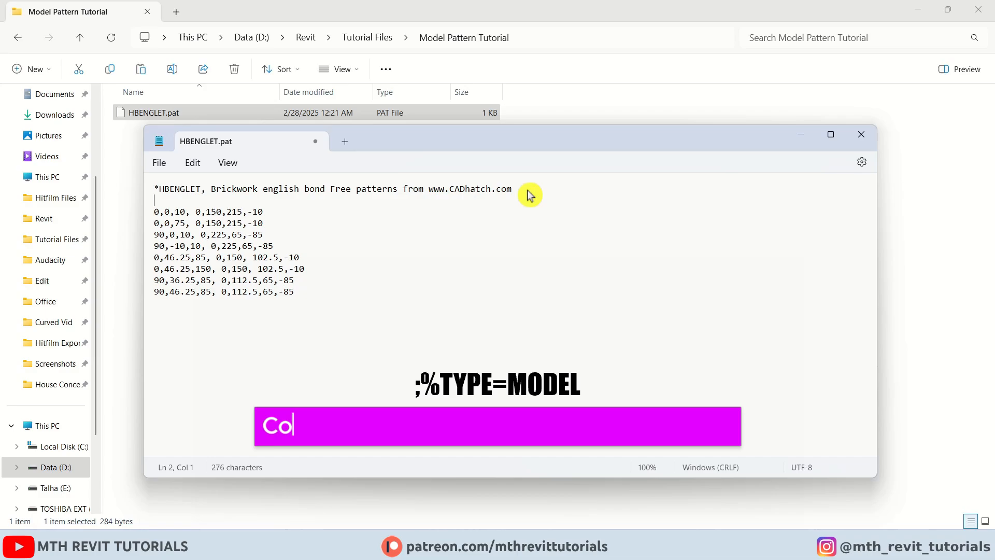
text(;%TYPE)
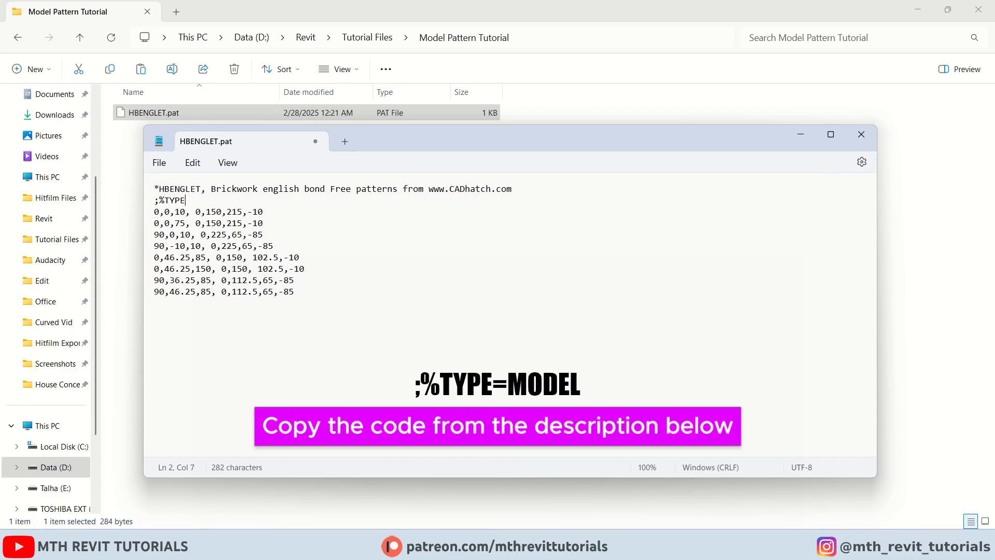
text(=MODEL)
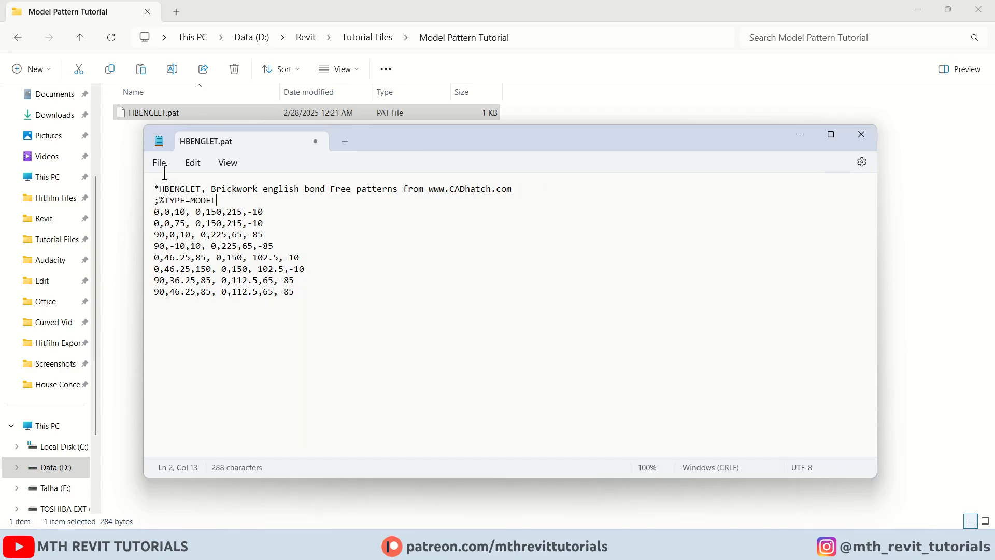
click(160, 162)
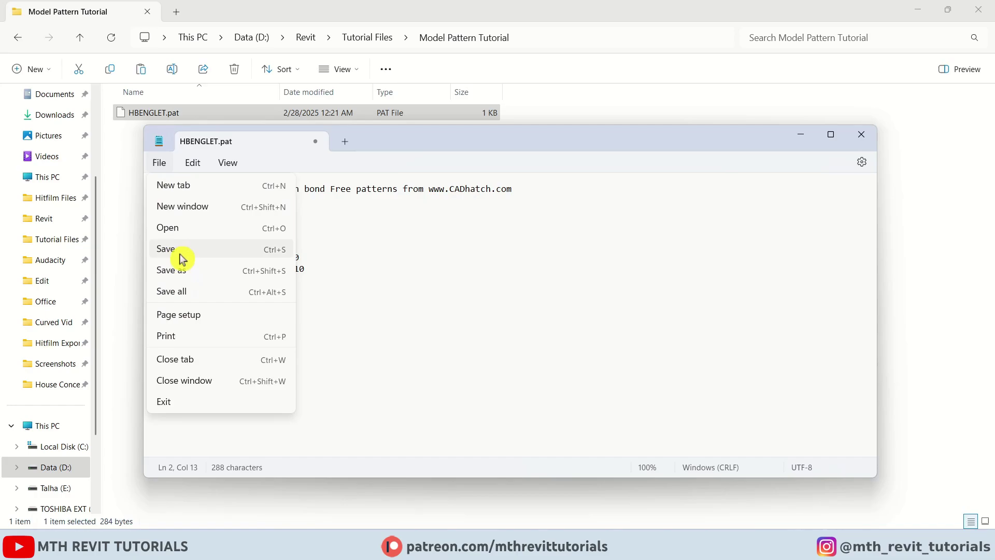
click(166, 249)
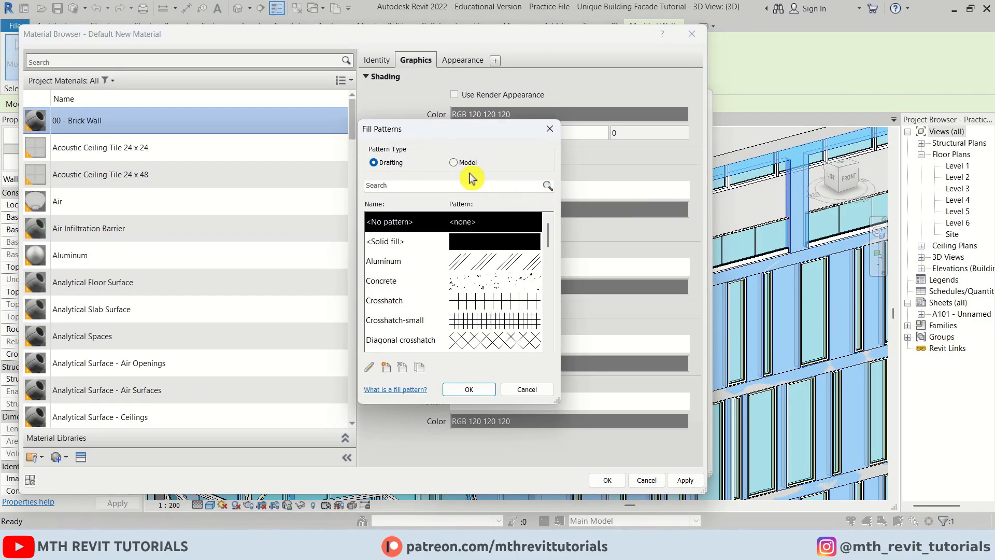
Step: Create a custom Model fill pattern from HBENGLET.pat named 'Brick Pattern'
click(453, 162)
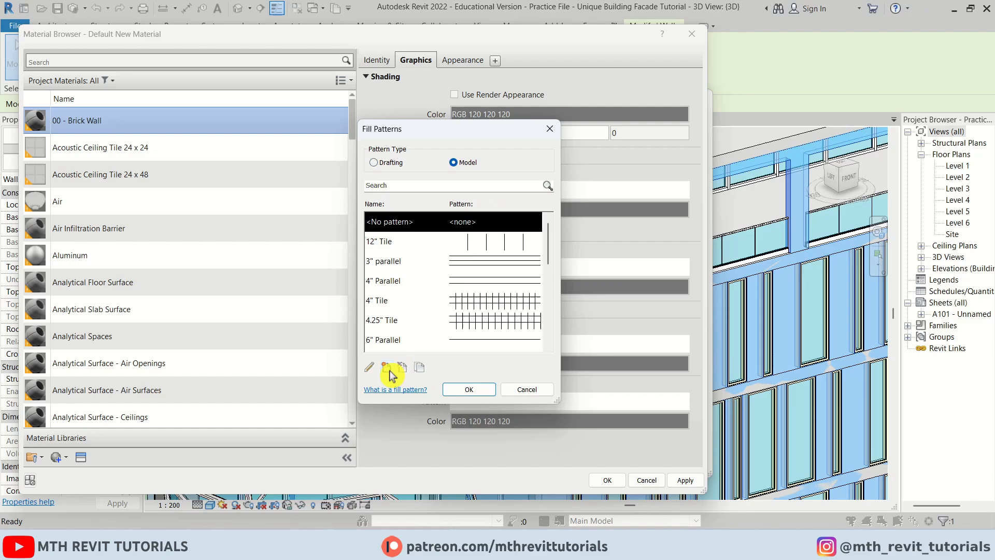
click(386, 367)
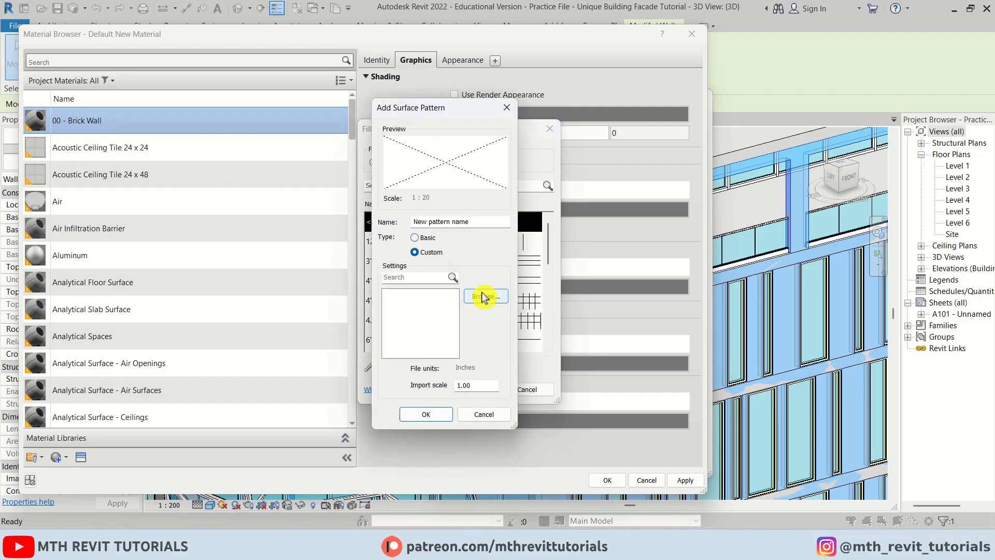
click(486, 296)
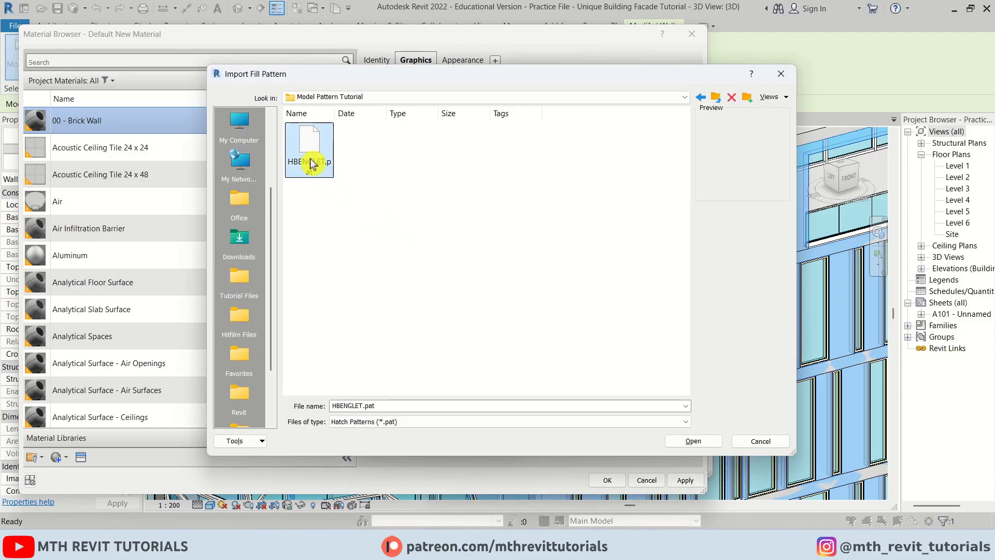
click(694, 441)
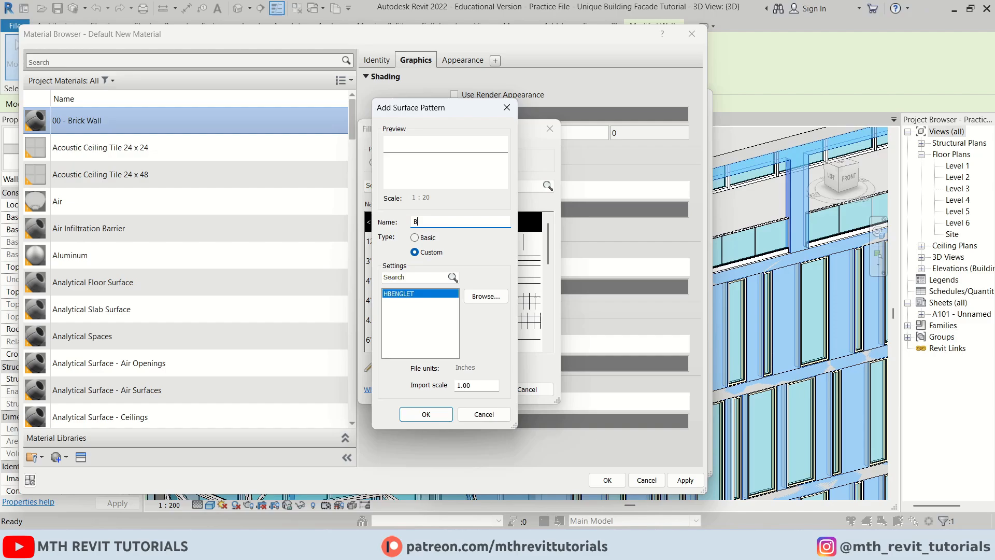
text(rick Pattern)
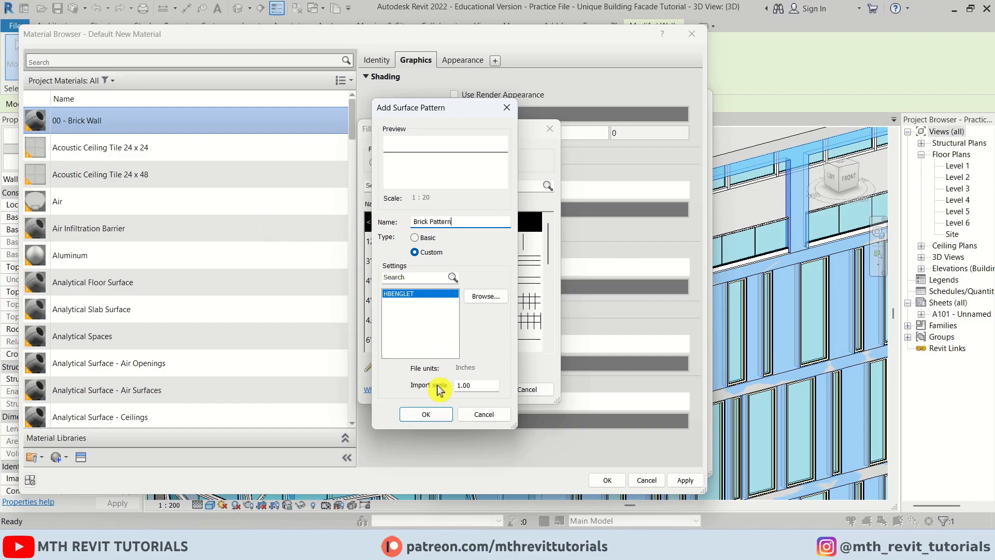
click(425, 414)
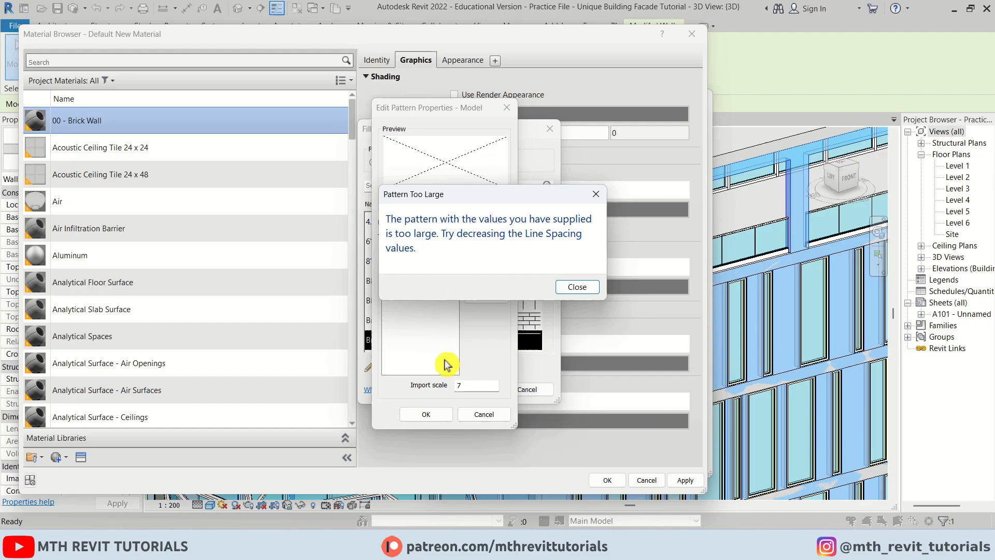
Step: Dismiss the Pattern Too Large warning and set import scale to 0.05
click(578, 286)
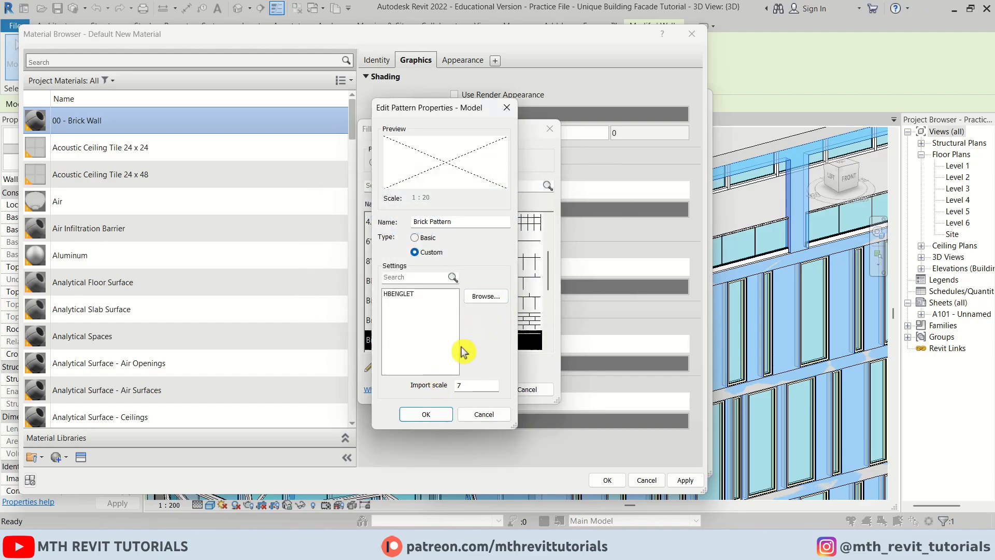
text(0.05)
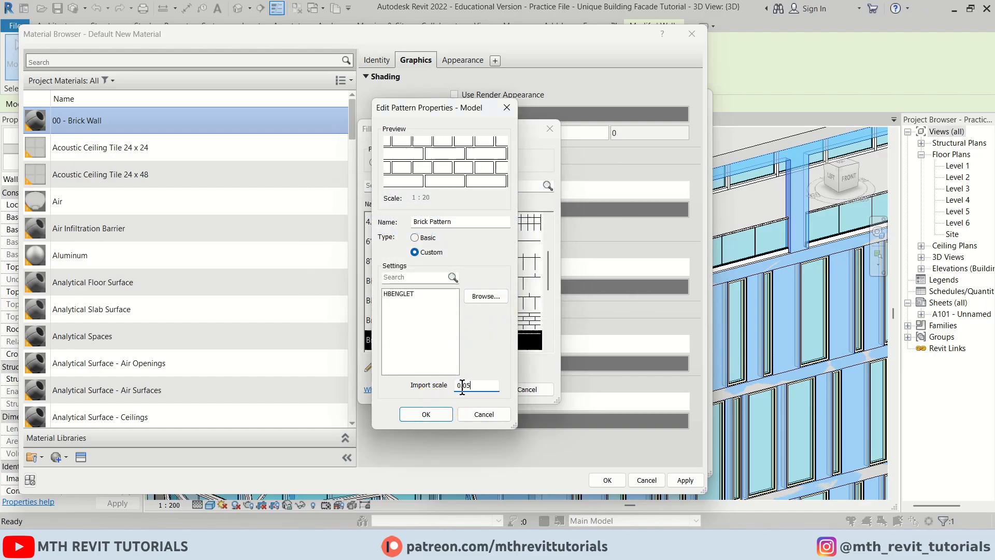
click(426, 414)
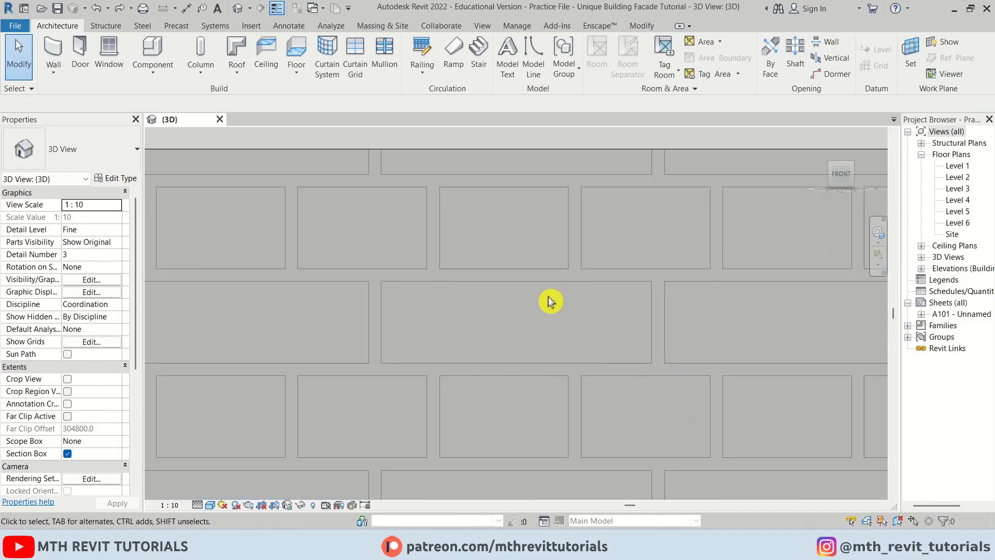
Step: Apply the brick material and inspect the patterned wall in 3D
click(546, 302)
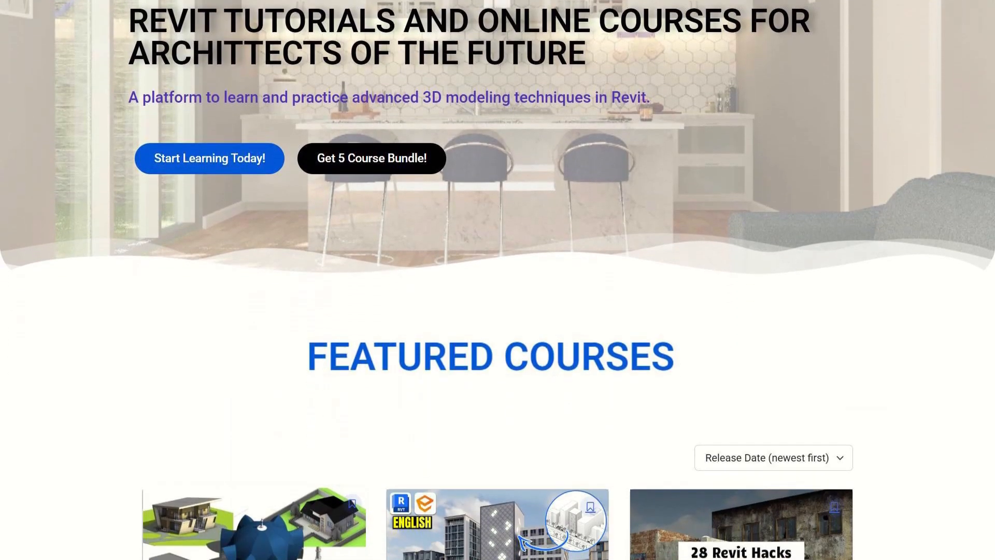
Step: Scroll learnrevitonline.com down to the Featured Courses list
scroll(down, 3)
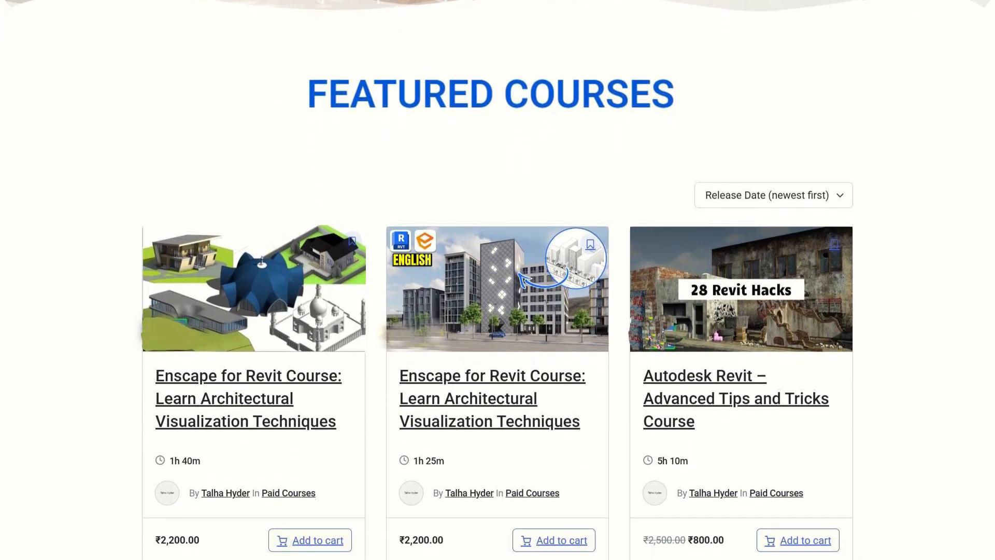
scroll(down, 3)
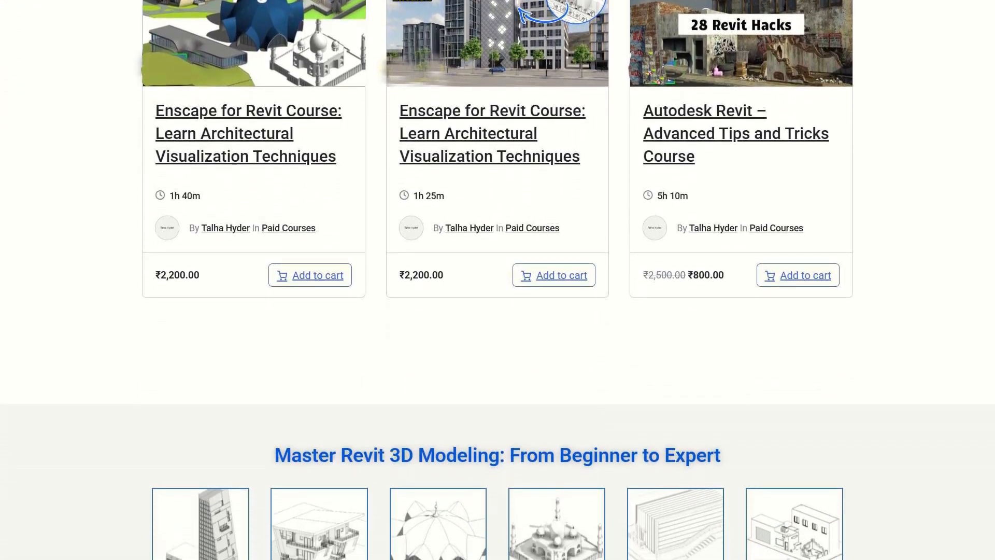